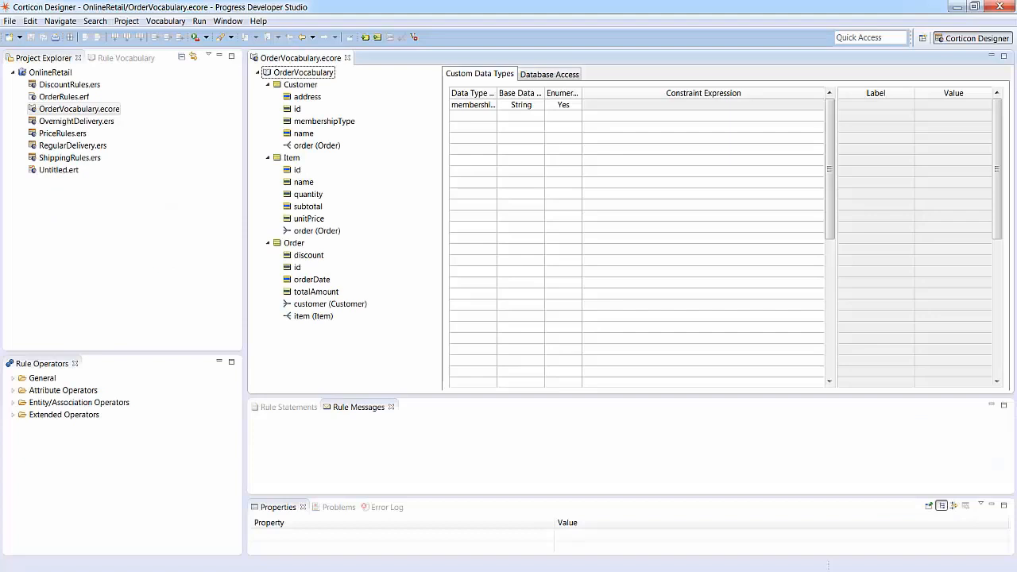
Browse the vocabulary tree, expanding Customer and Order entities and their attributes such as address and orderDate
click(301, 85)
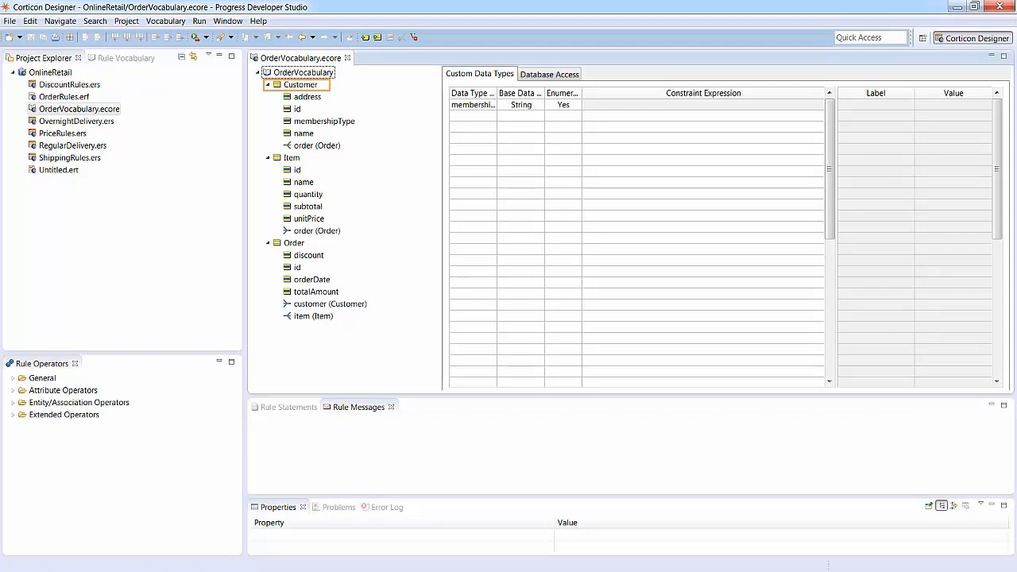
click(308, 97)
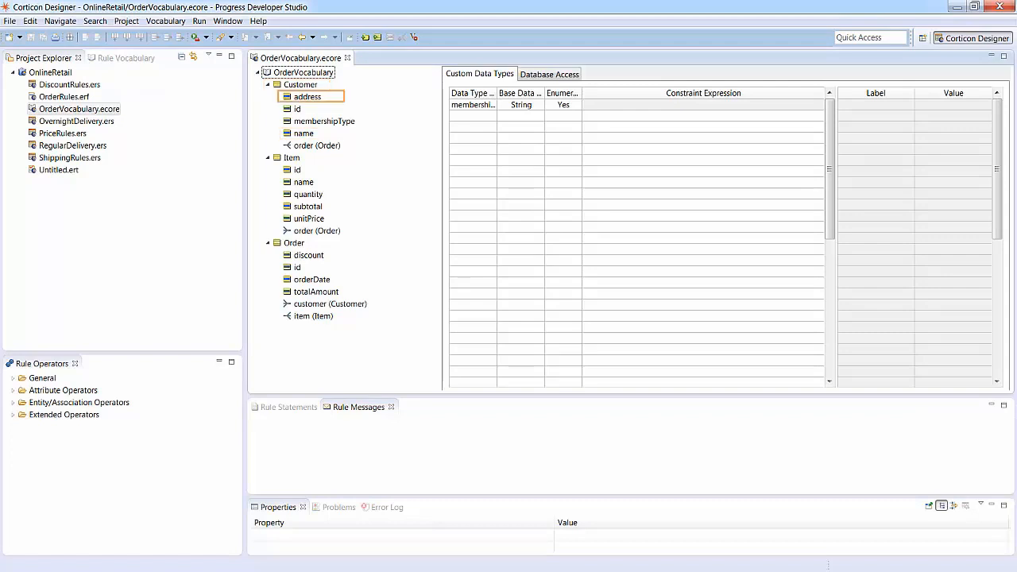
click(294, 242)
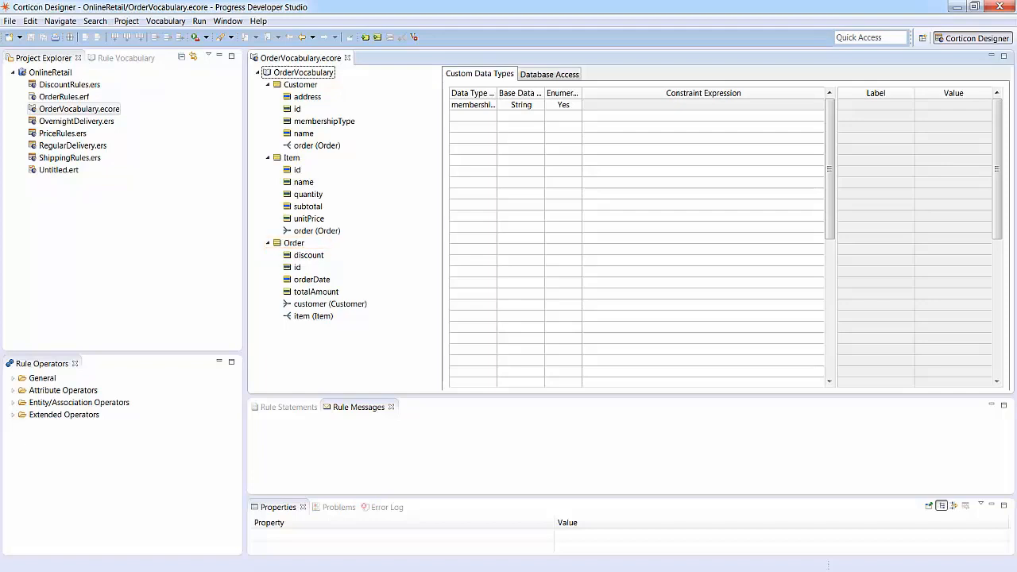
click(311, 280)
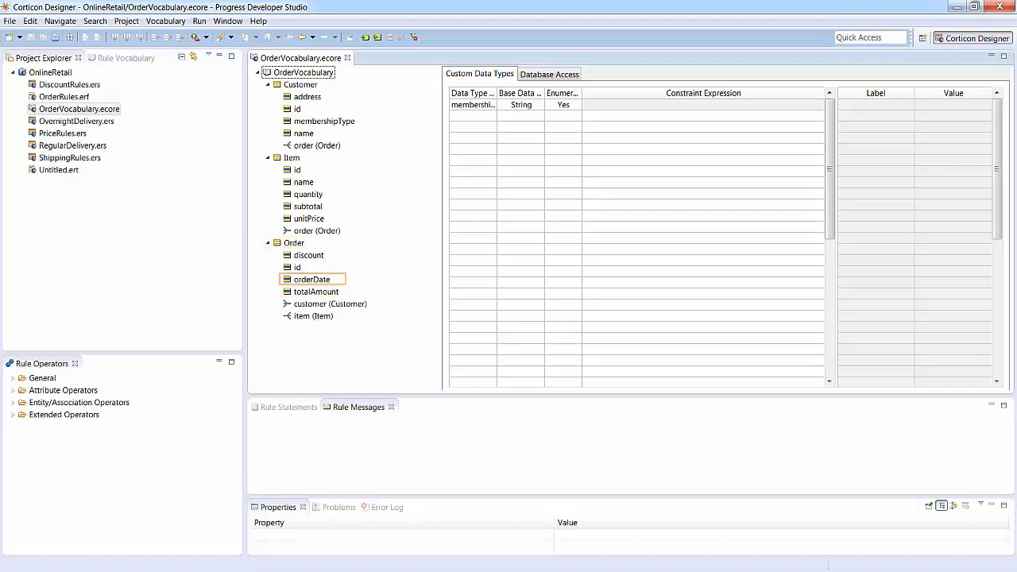
click(293, 158)
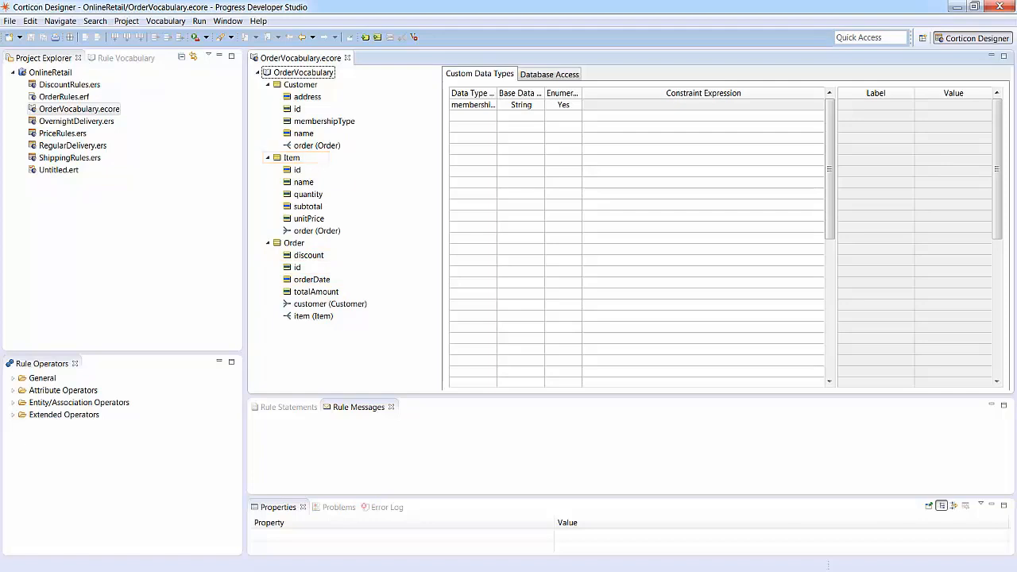
click(308, 219)
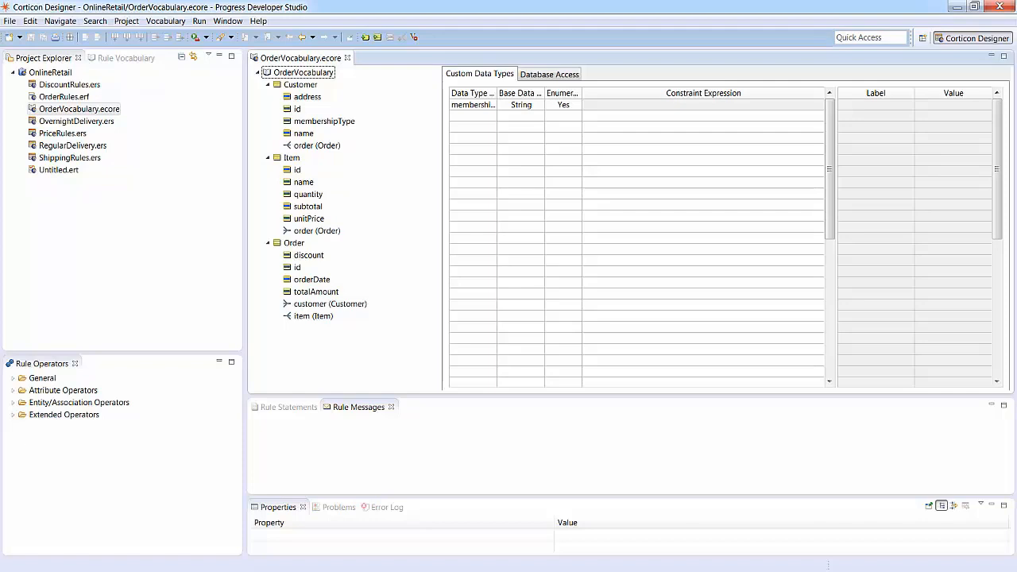
click(317, 144)
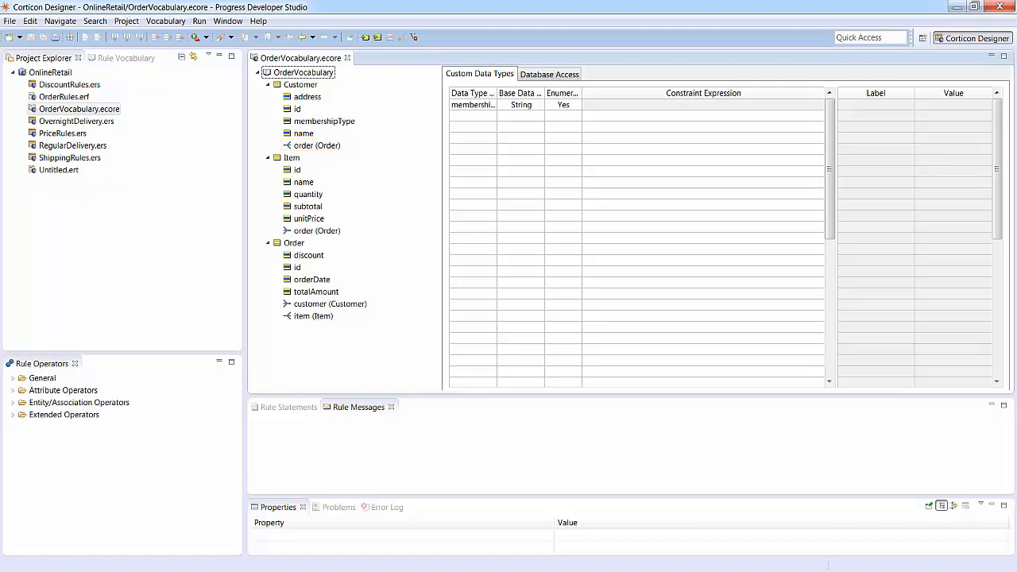
click(315, 315)
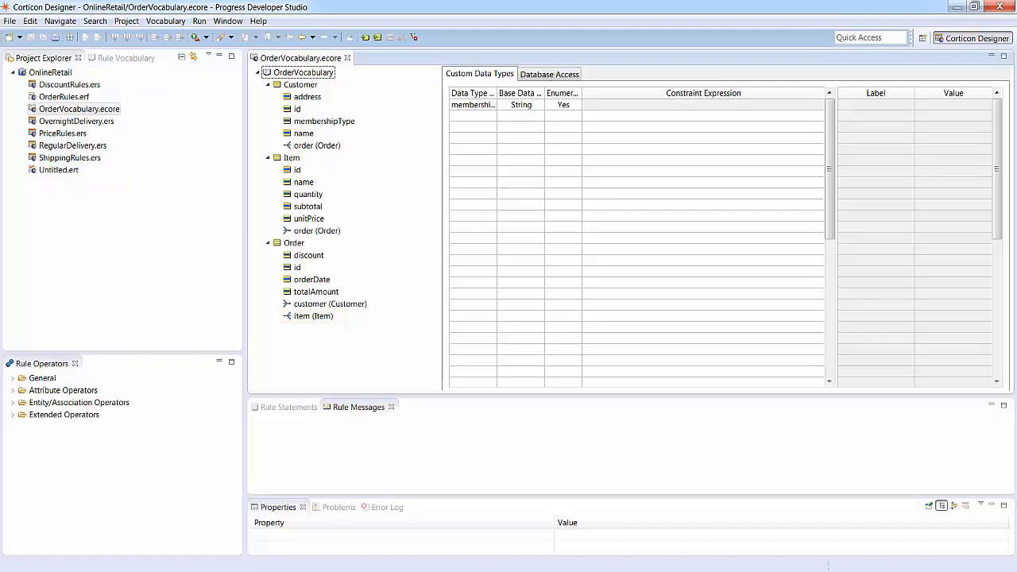
click(288, 407)
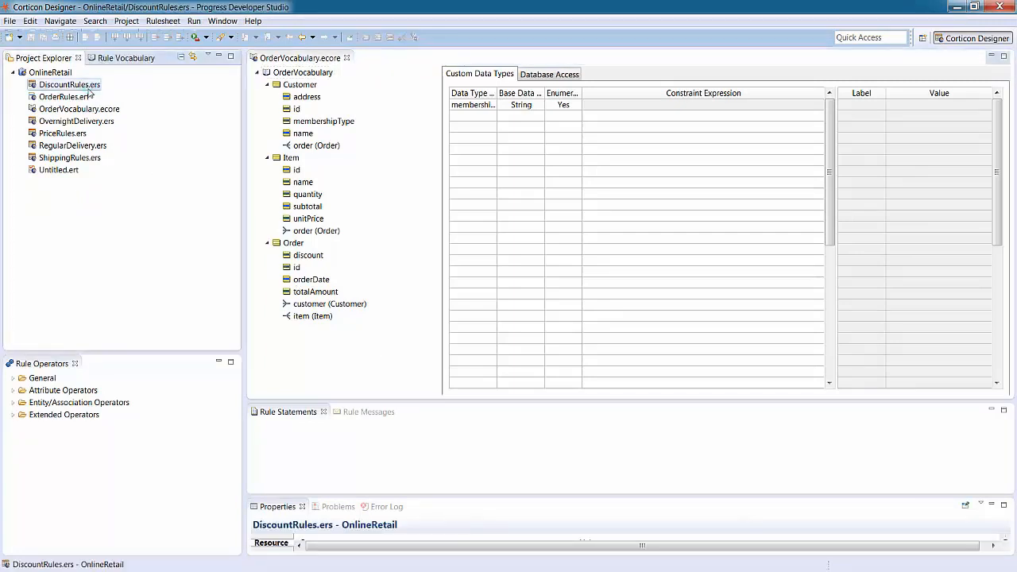
Bring up the DiscountRules.ers rulesheet and show the Rule Vocabulary view beside it
double_click(70, 84)
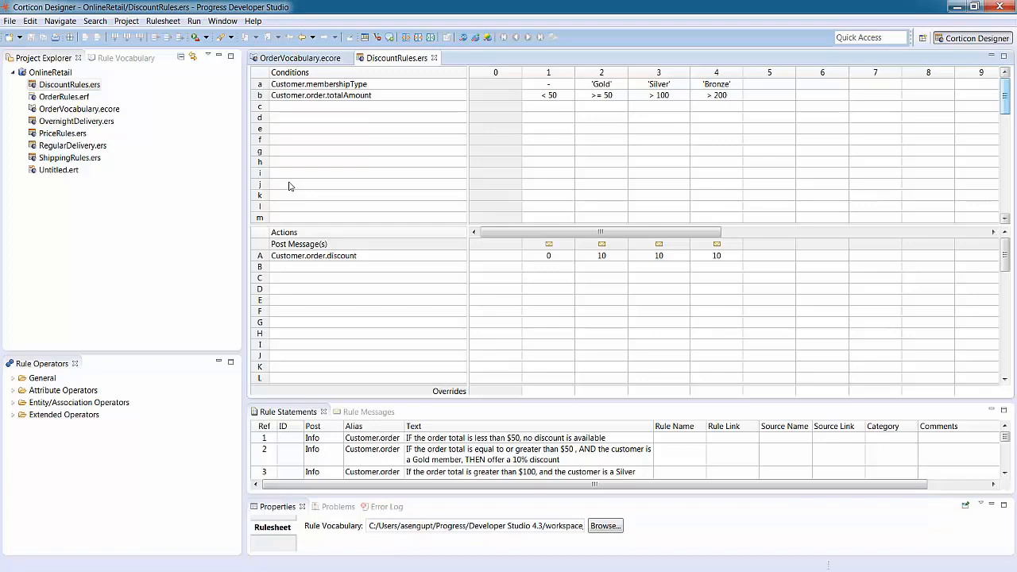
click(601, 73)
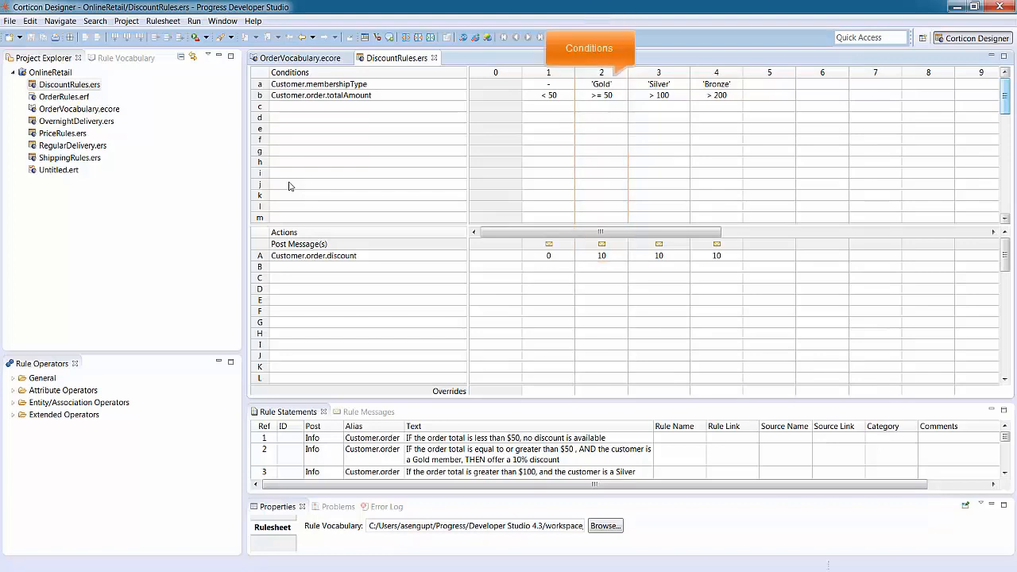
click(601, 255)
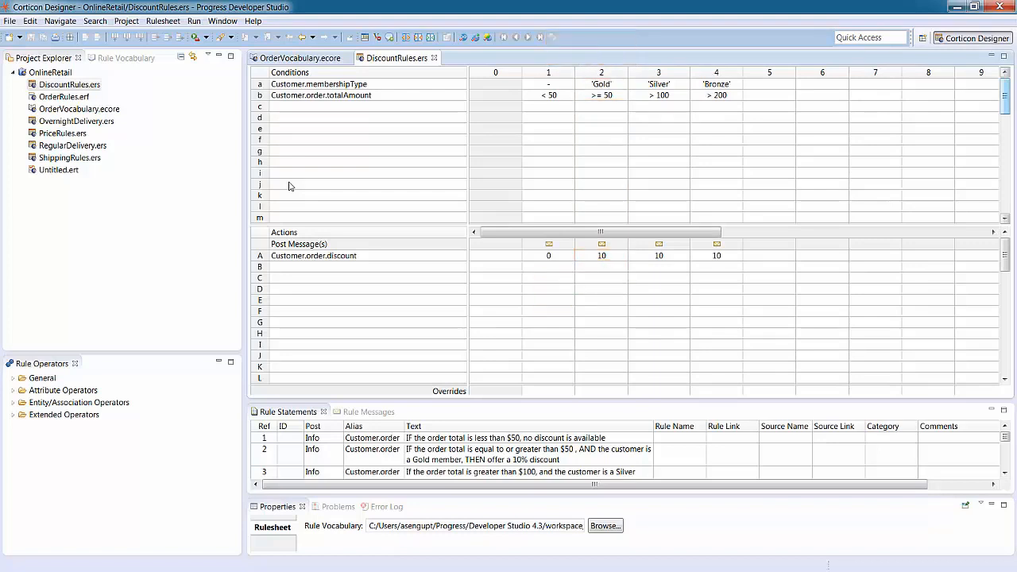
click(121, 57)
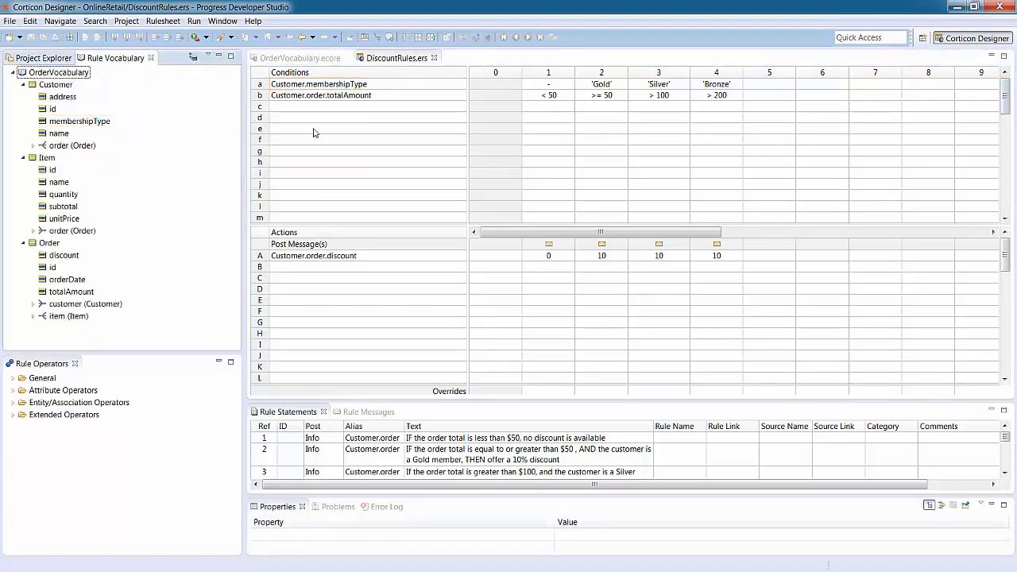
click(397, 57)
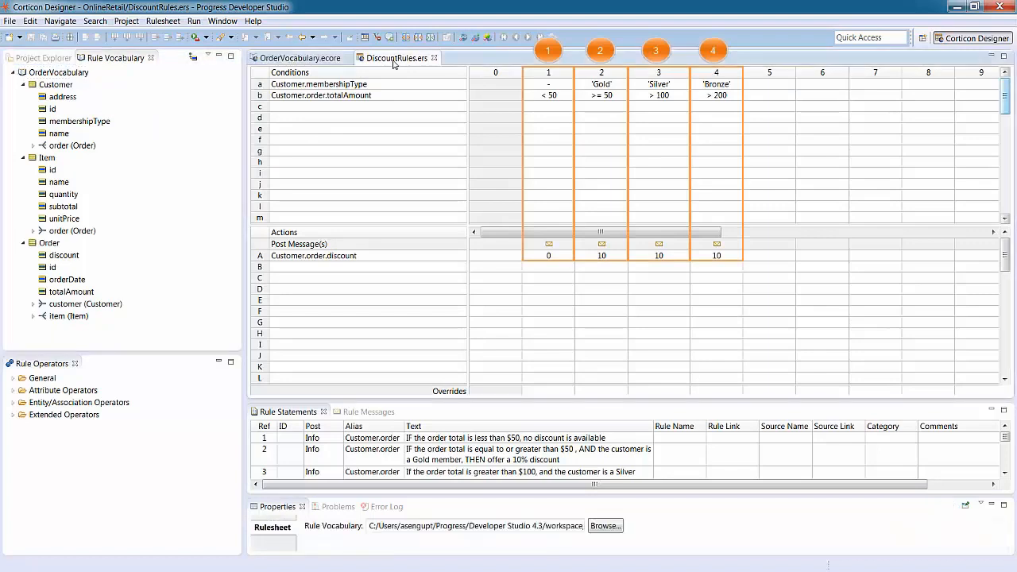
click(366, 83)
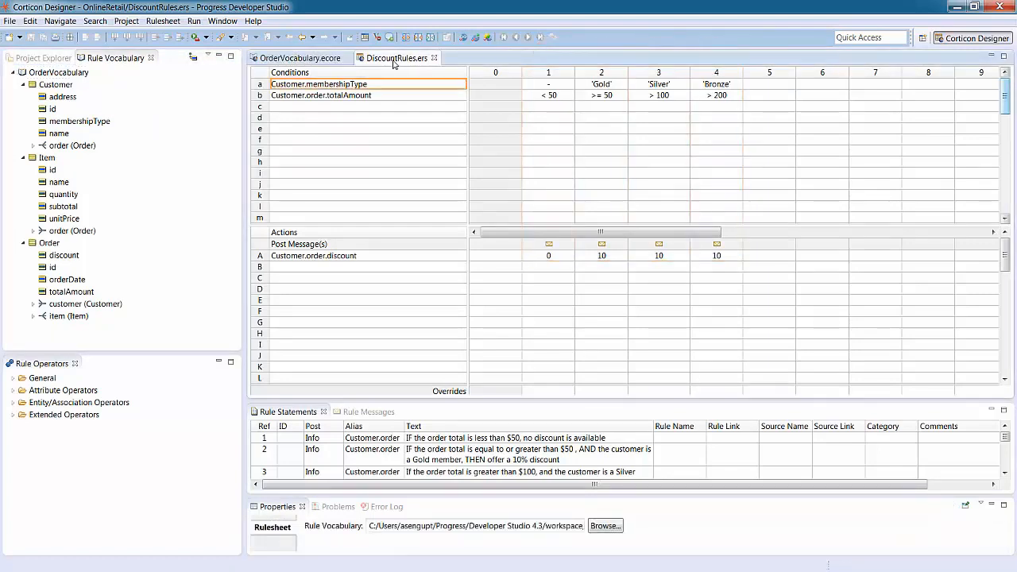
click(369, 96)
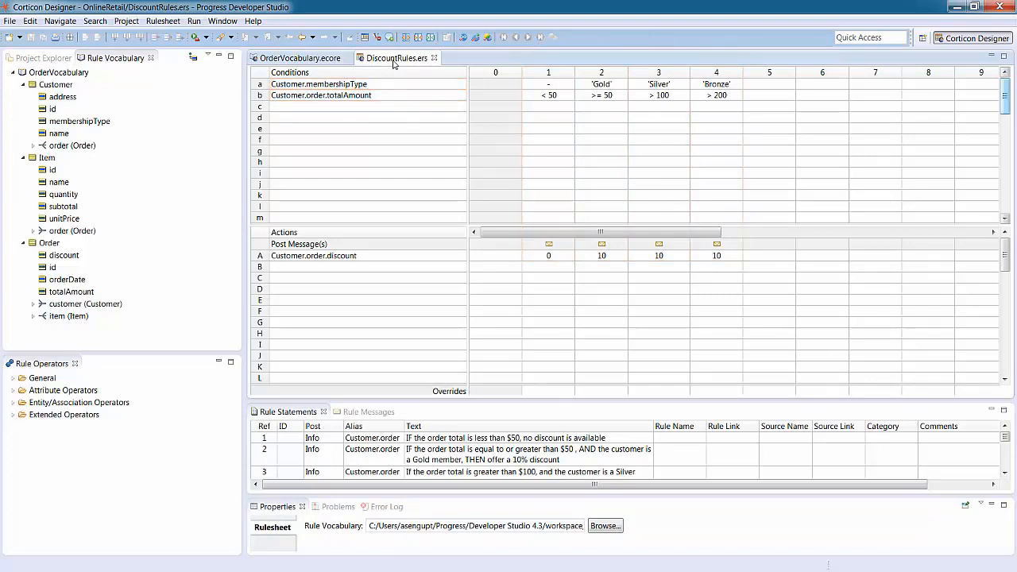
click(548, 96)
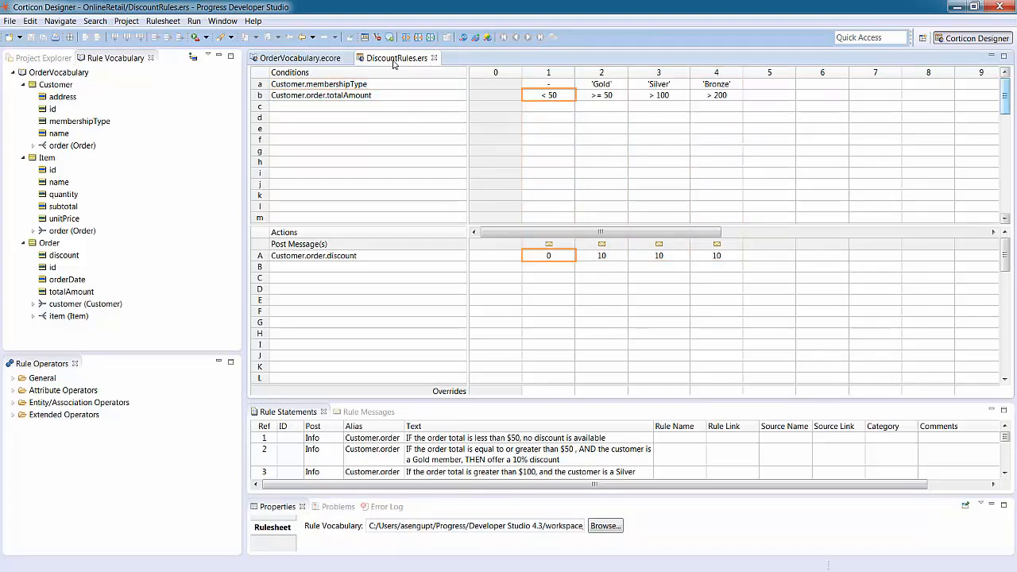
click(600, 95)
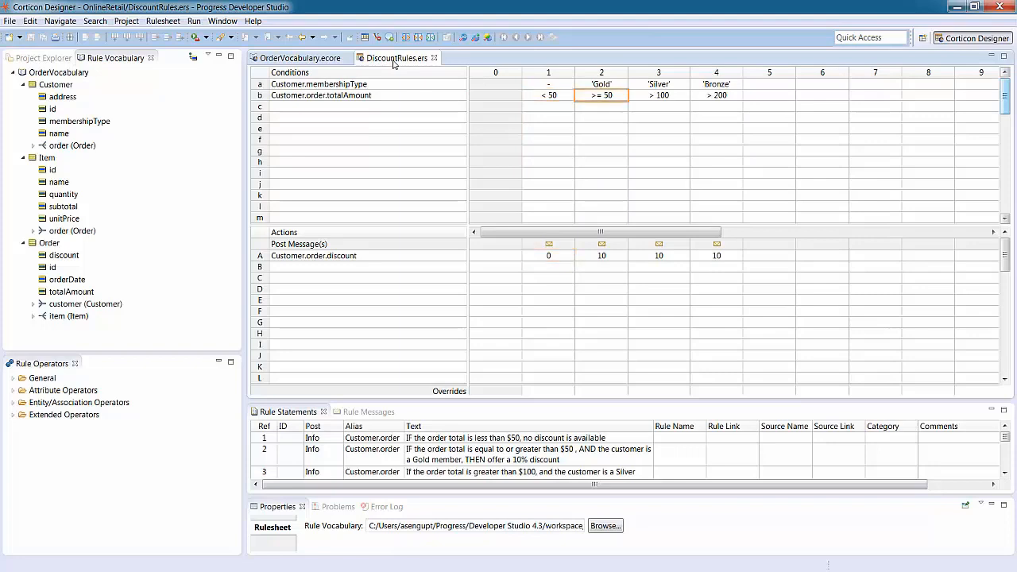
click(601, 255)
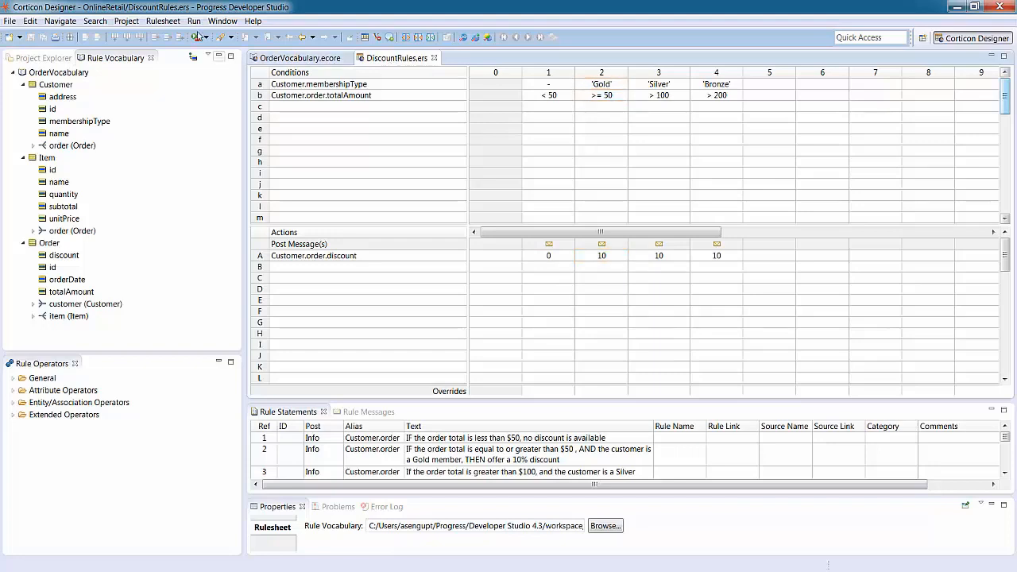
Show the Rulesheet menu with its logical analysis, conflict and completeness check options
click(162, 21)
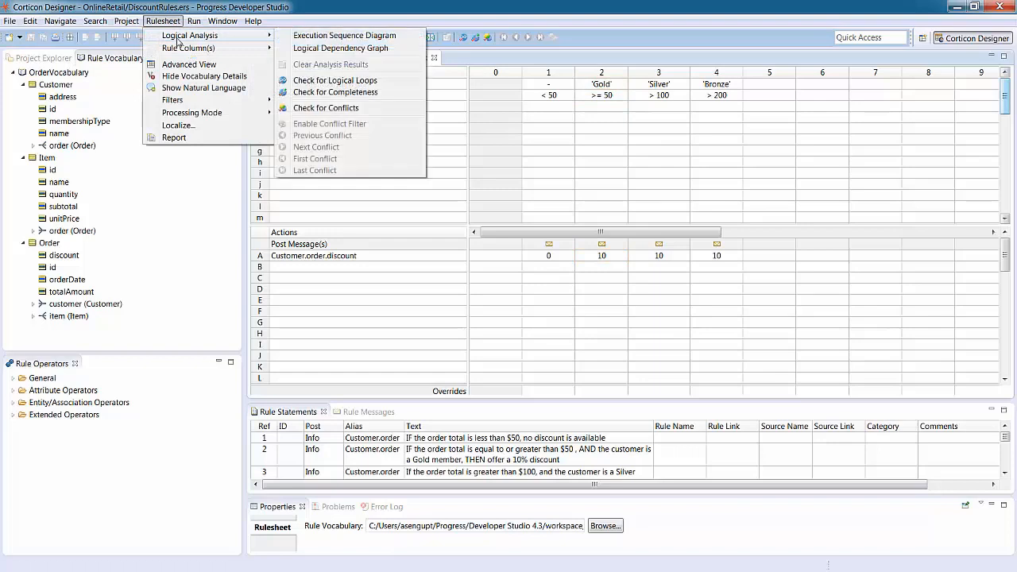
mouse_move(326, 108)
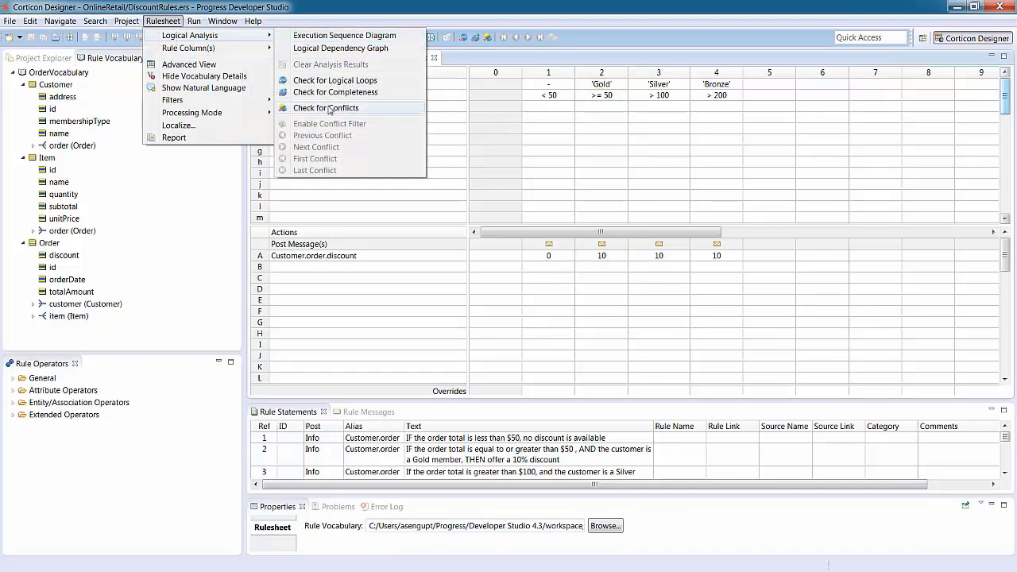
mouse_move(334, 93)
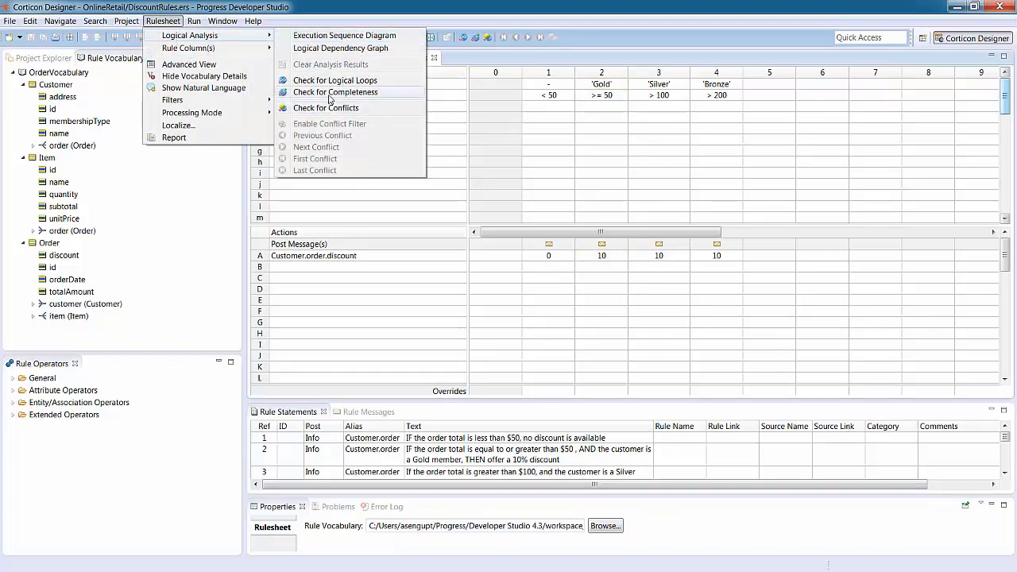
mouse_move(334, 80)
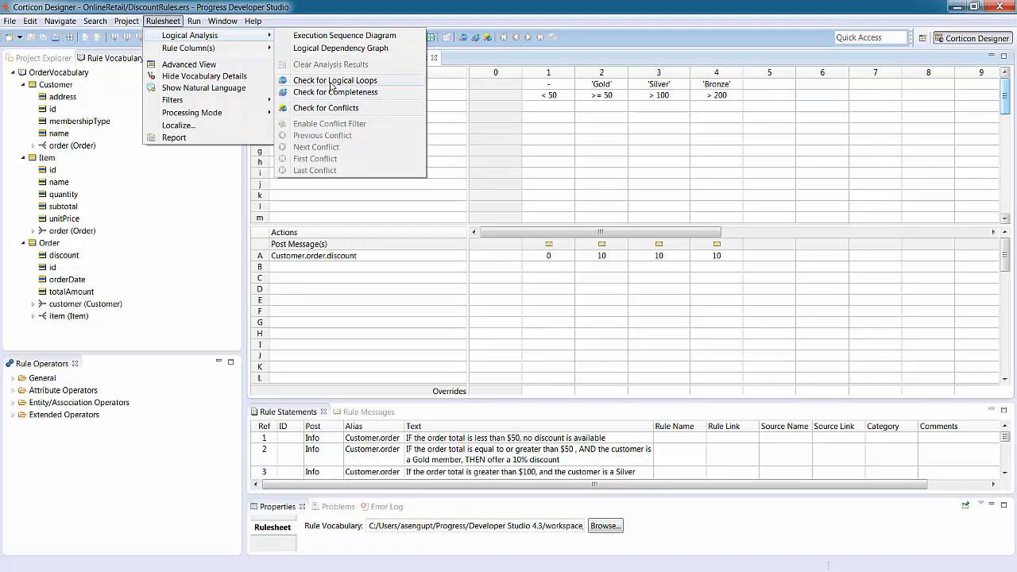
mouse_move(340, 48)
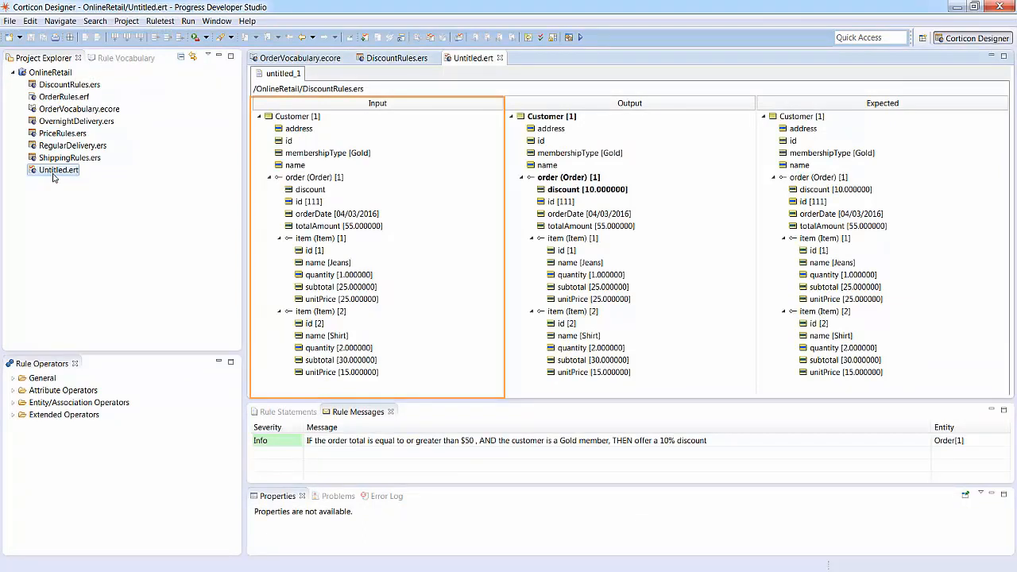
Review the test's Output column, then bring up the OrderRules.erf ruleflow diagram
click(629, 238)
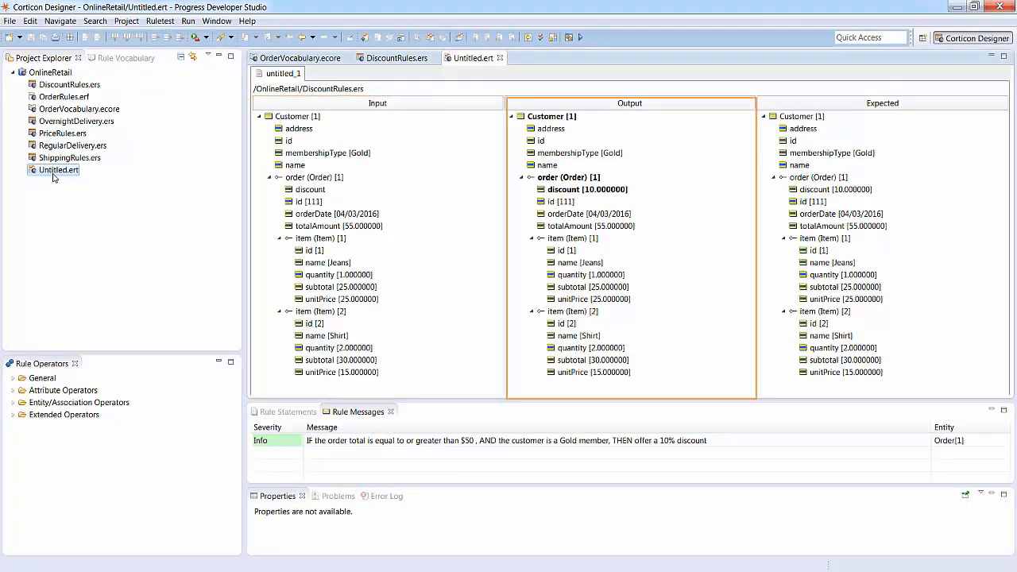
click(882, 238)
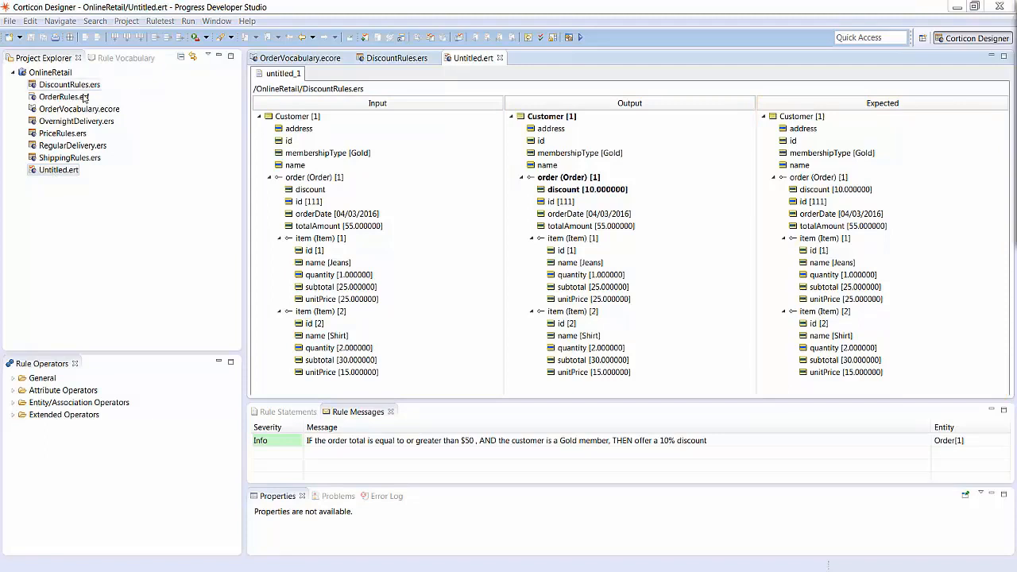
double_click(64, 97)
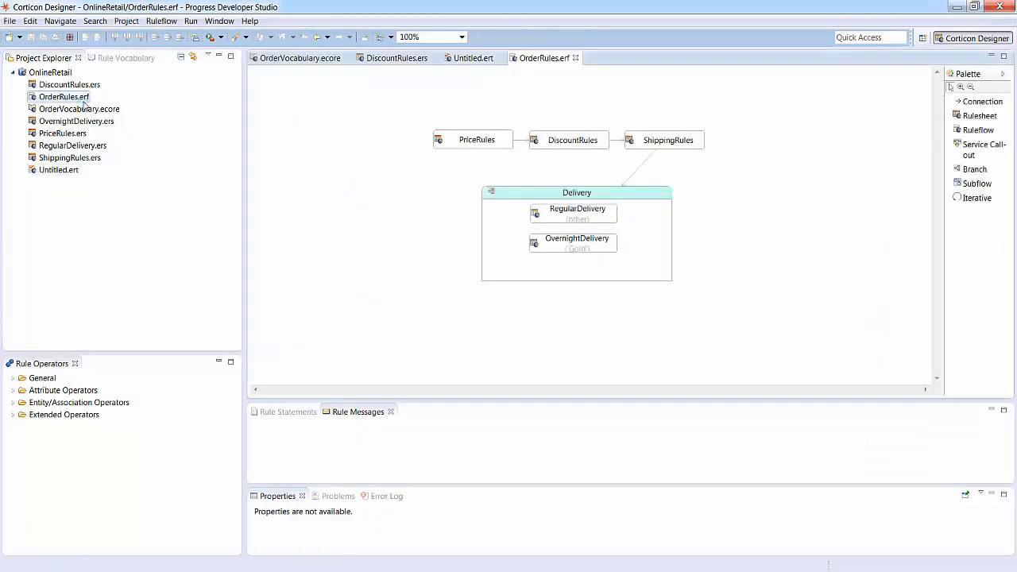